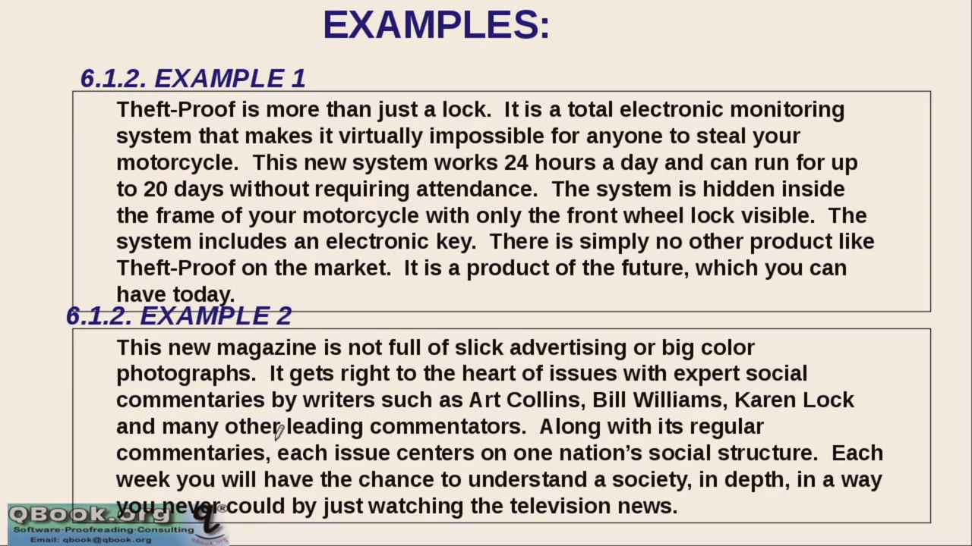
mouse_move(140, 109)
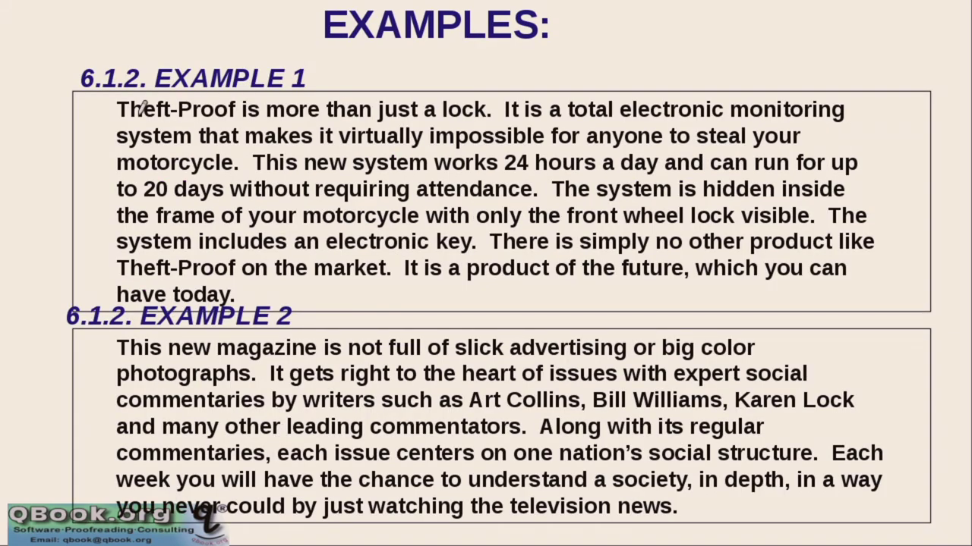
- Draw a red arrow beside Example 1, circle 'lock', and underline other key words
left_click_drag(49, 122, 53, 243)
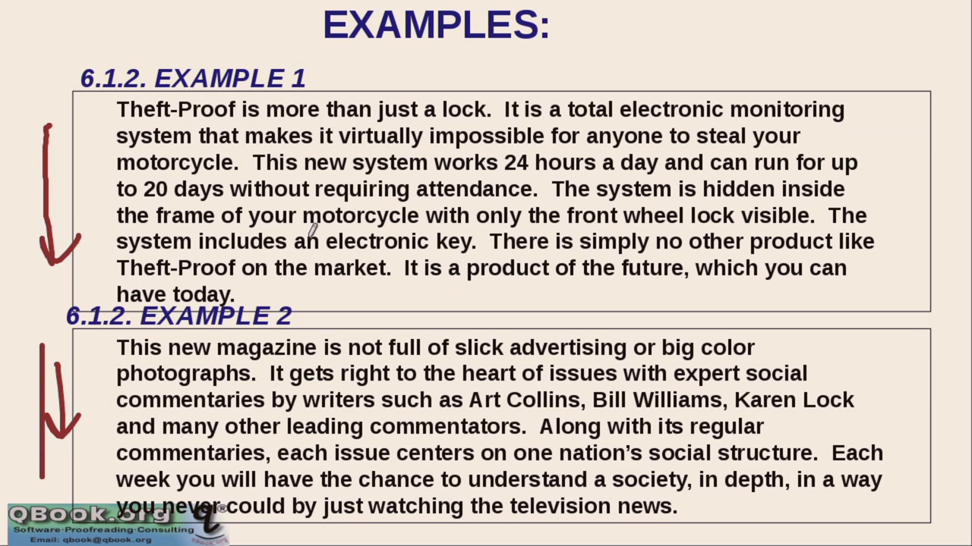
mouse_move(451, 109)
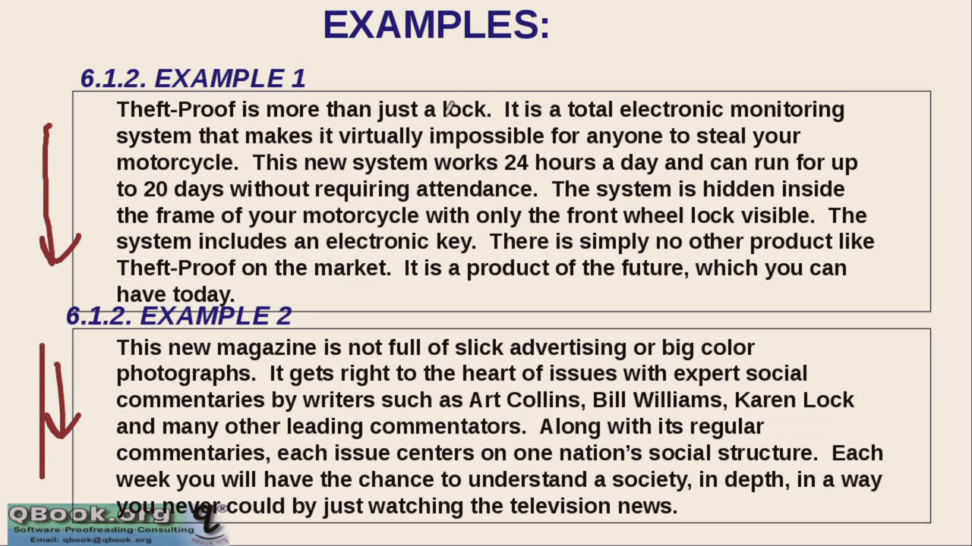
left_click_drag(440, 99, 494, 121)
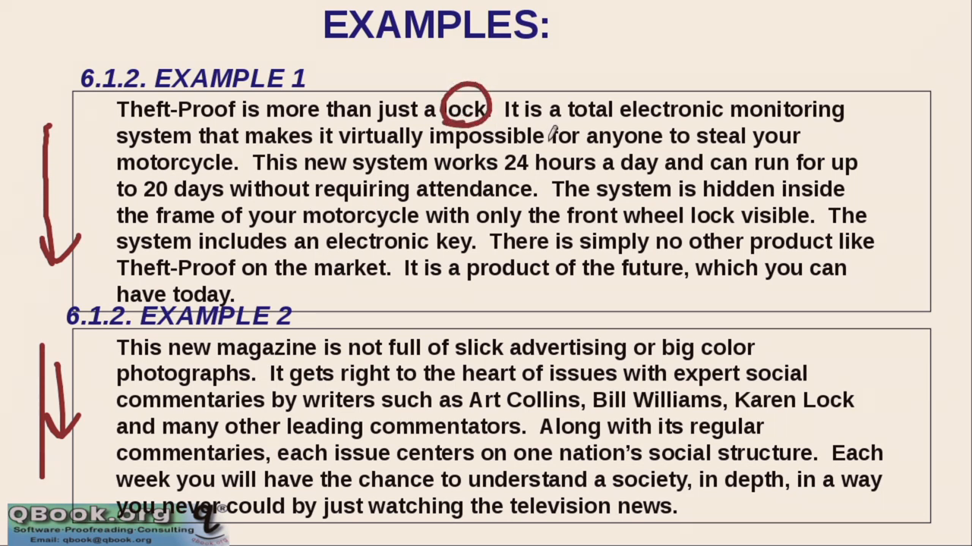
left_click_drag(619, 121, 726, 122)
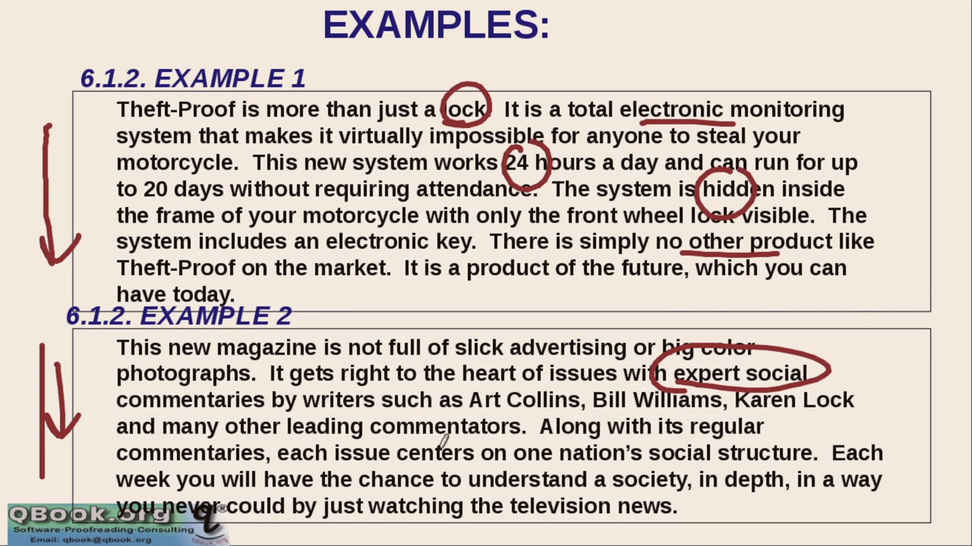
left_click_drag(680, 489, 790, 490)
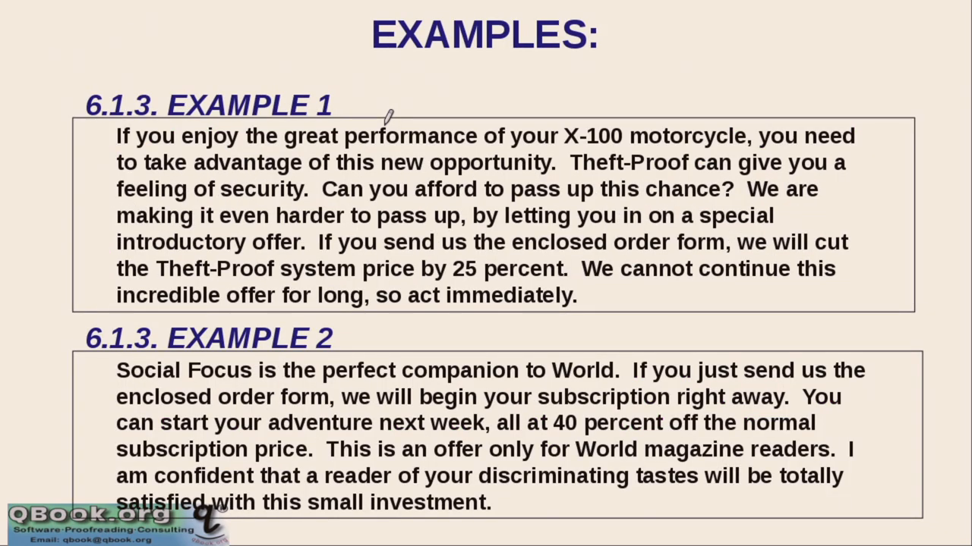
mouse_move(594, 136)
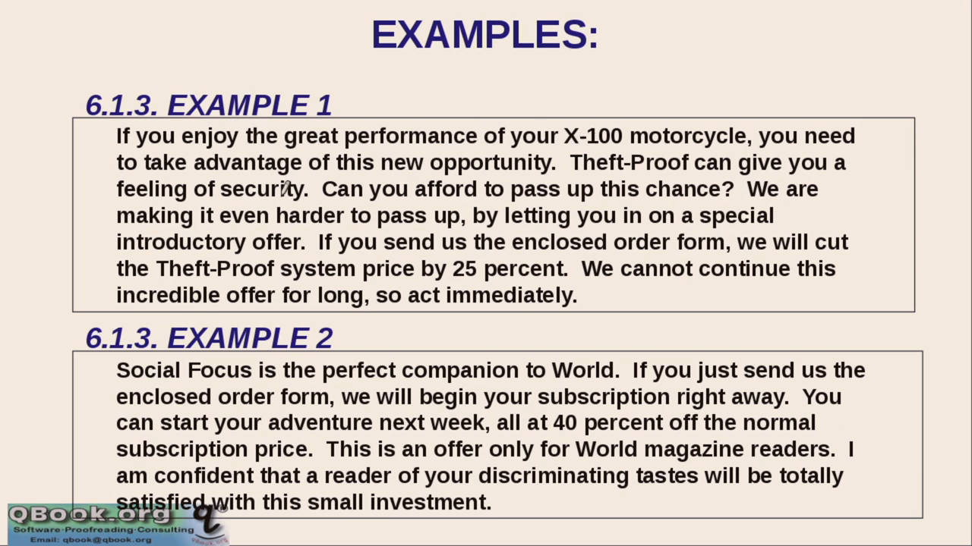
mouse_move(363, 188)
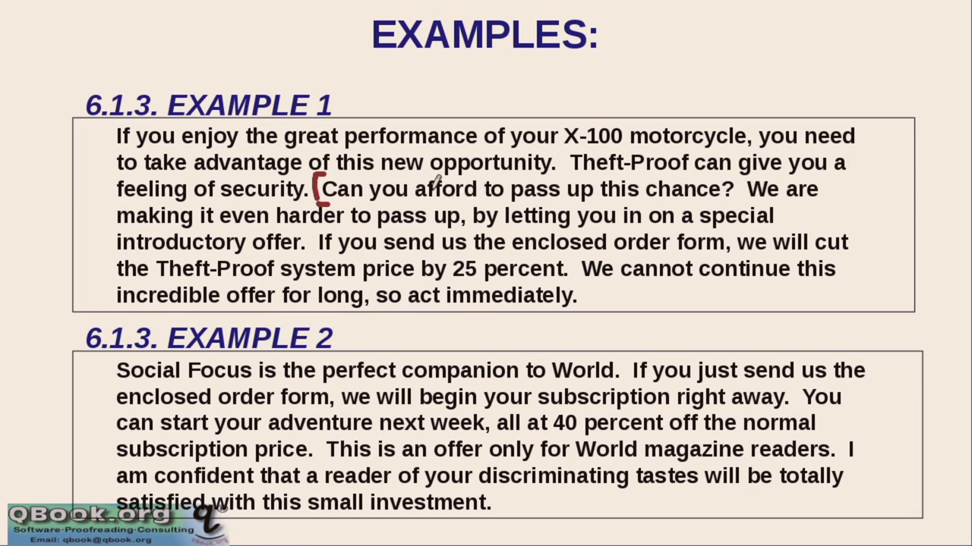
mouse_move(401, 214)
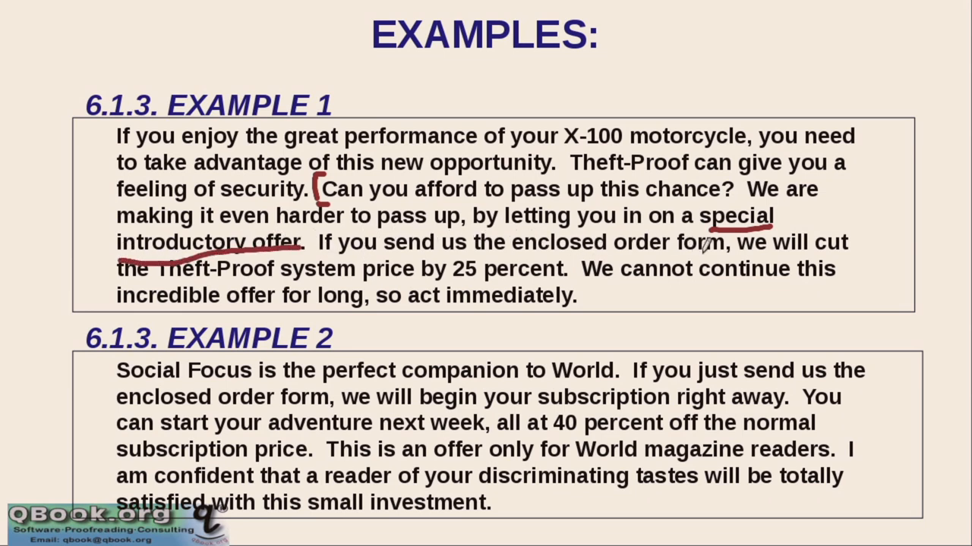
- Underline 'cut' and 'for long' in Example 1 and draw a red bracket below it
left_click_drag(793, 255, 854, 256)
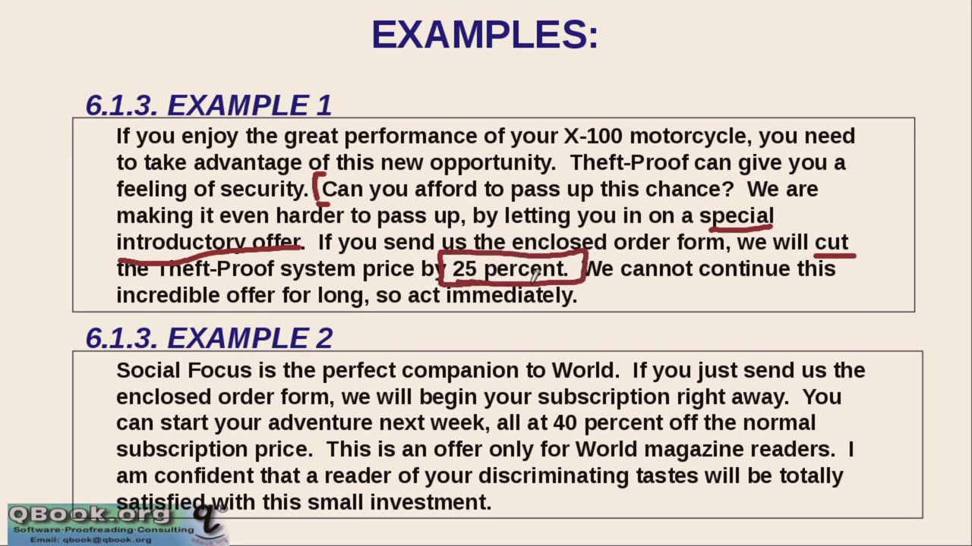
mouse_move(511, 229)
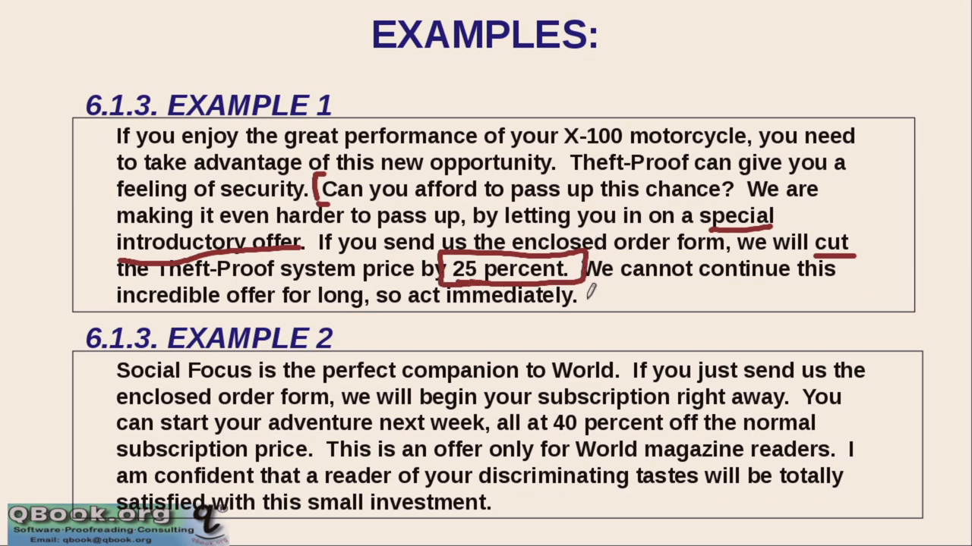
mouse_move(624, 283)
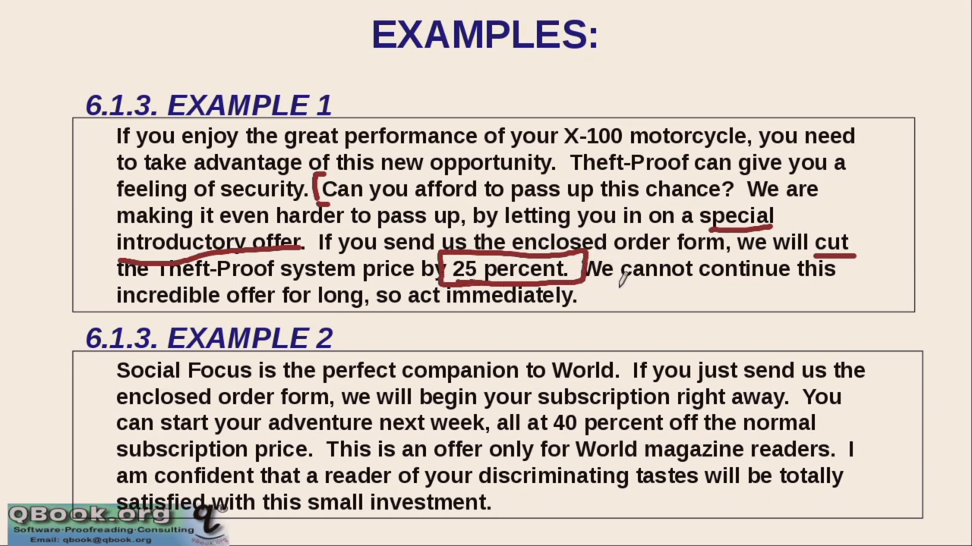
mouse_move(250, 304)
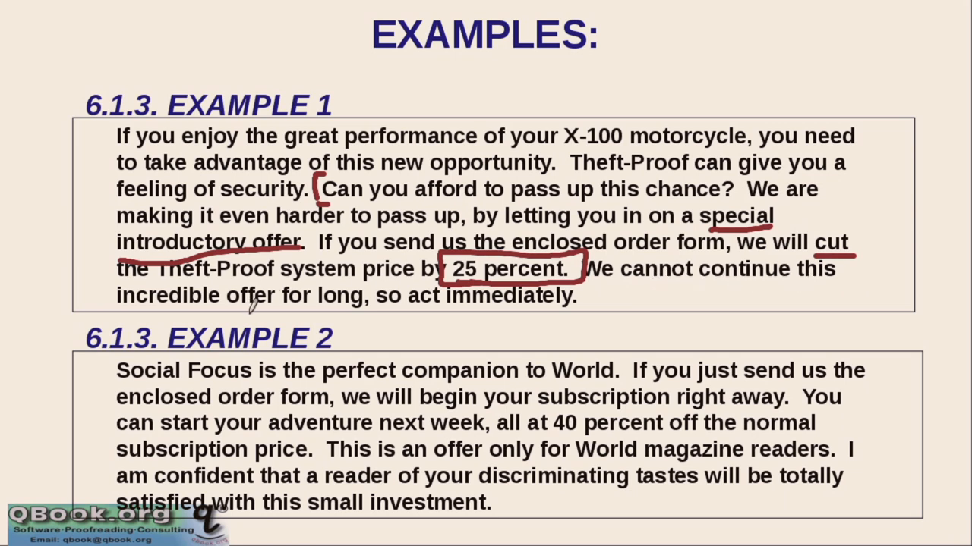
left_click_drag(269, 313, 357, 311)
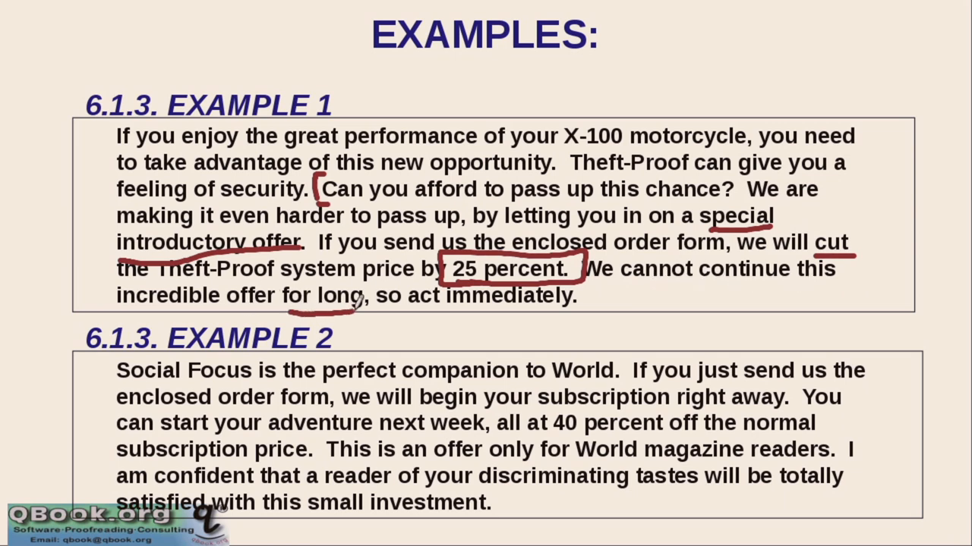
mouse_move(383, 292)
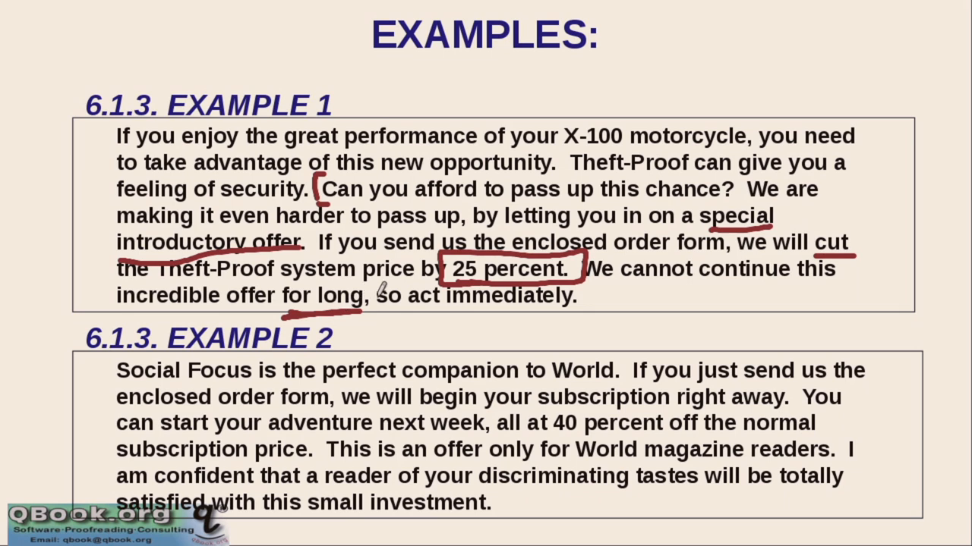
mouse_move(709, 309)
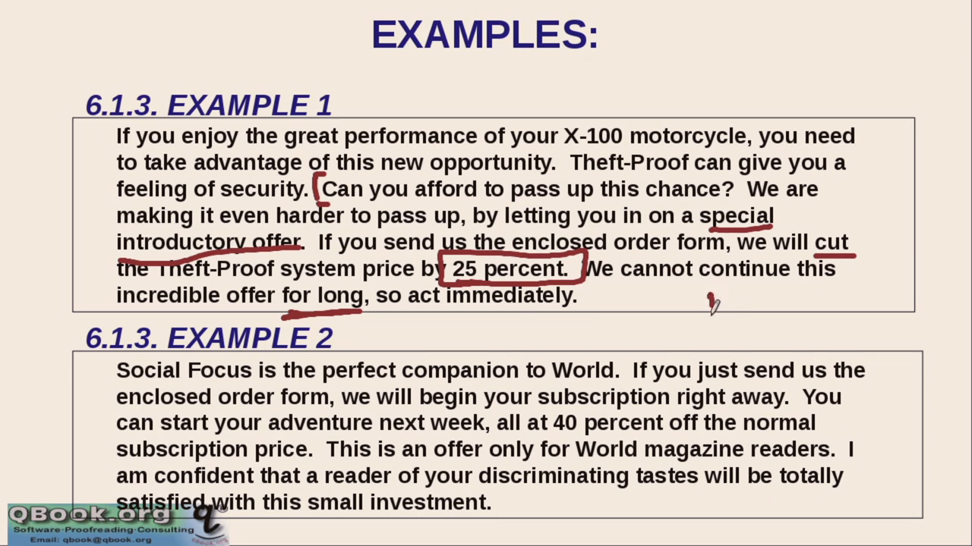
left_click_drag(706, 311, 790, 300)
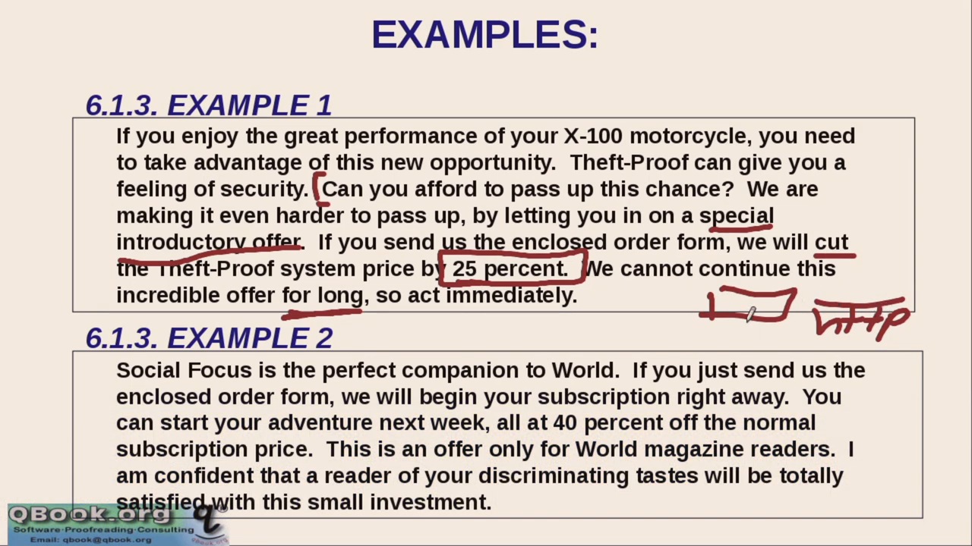
mouse_move(394, 376)
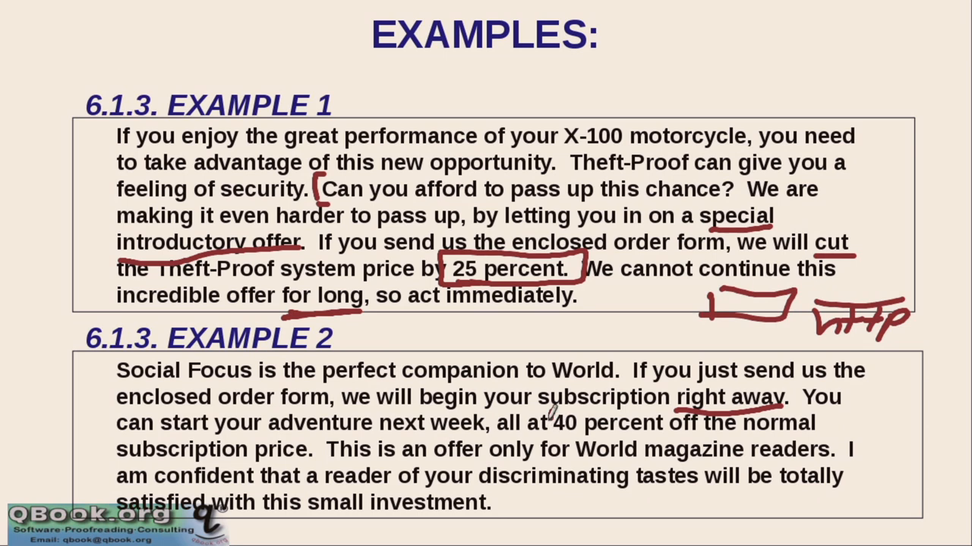
- Draw a red underline beneath 'right away' in Example 2
left_click_drag(558, 413, 706, 440)
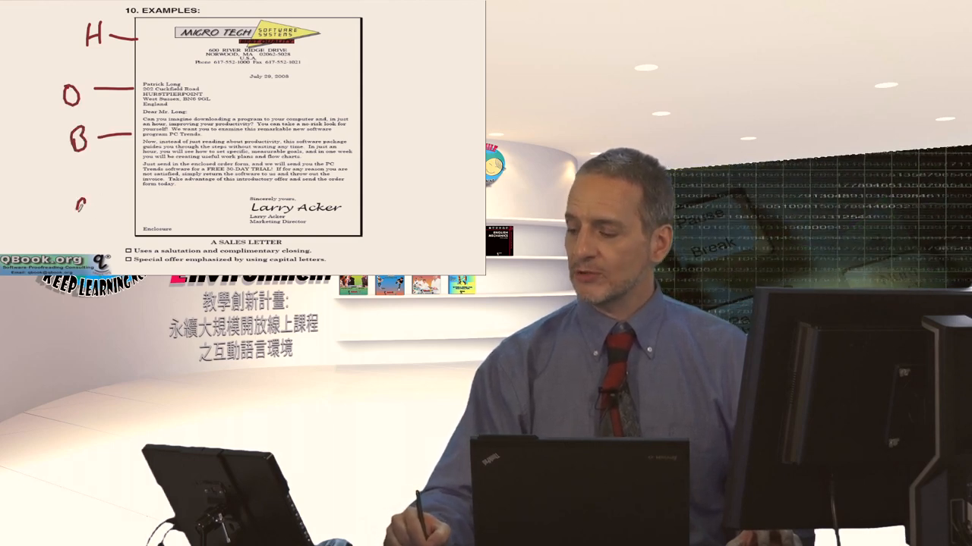
- Mark the left margin of the Micro Tech sales letter with the red pen
left_click(86, 208)
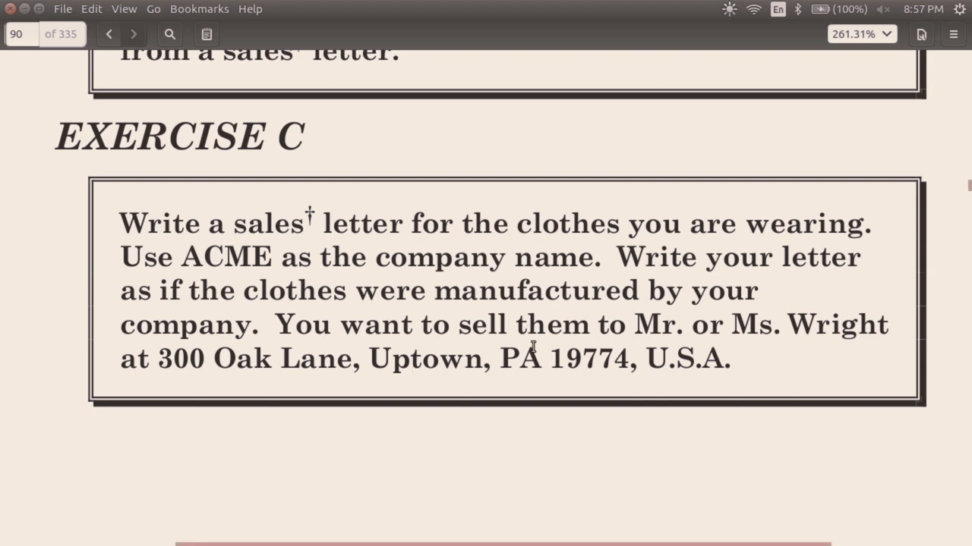
mouse_move(809, 327)
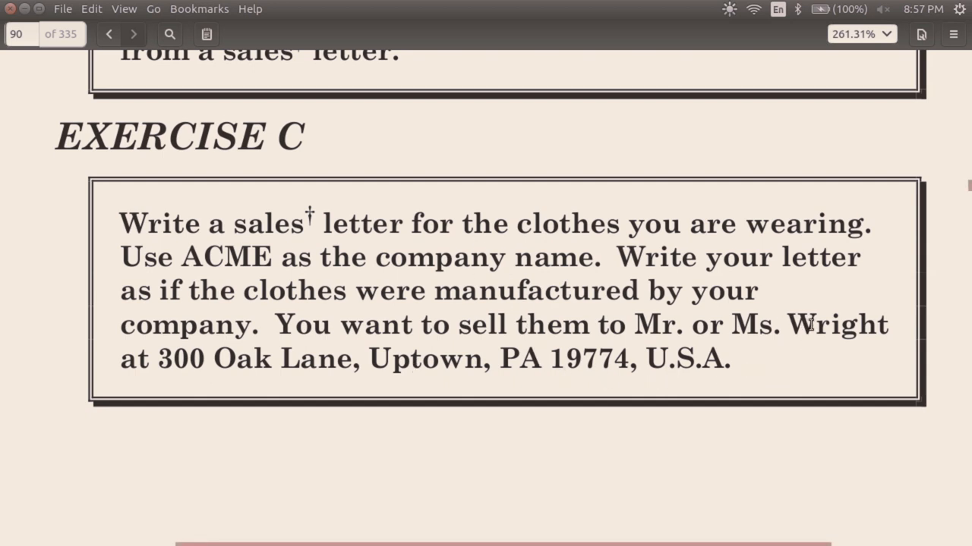